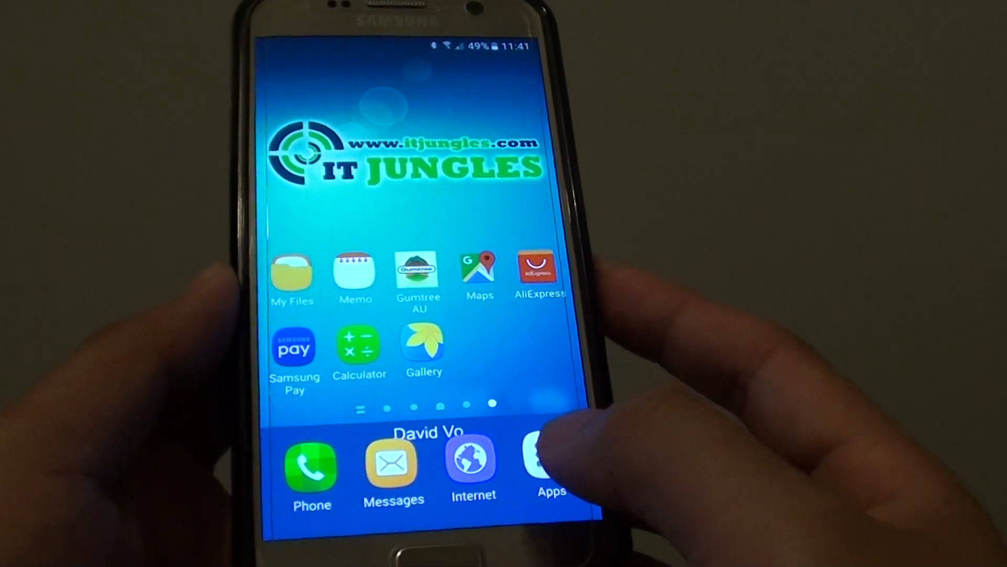
# Open the app drawer from the Apps icon in the launcher dock
pyautogui.click(543, 459)
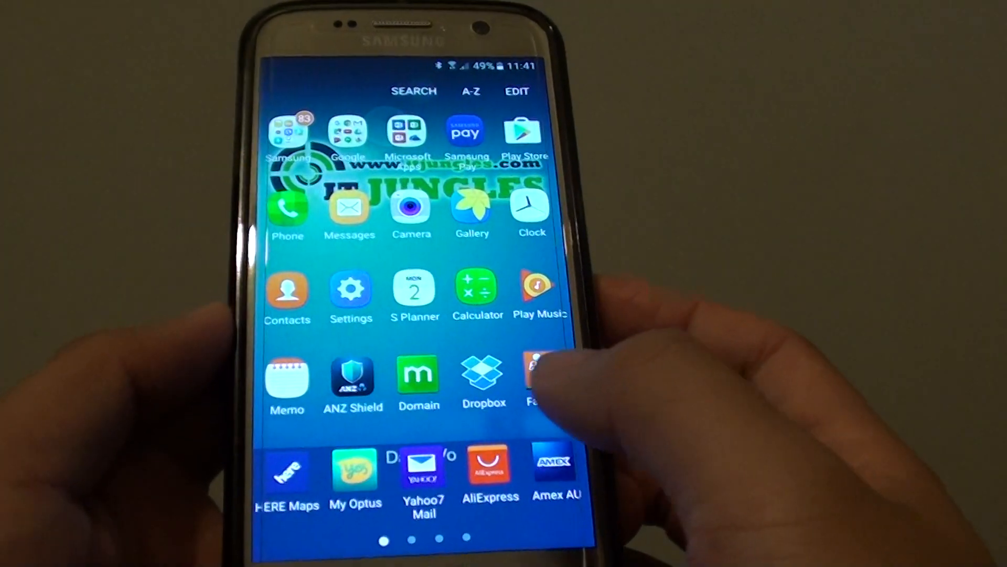
# Launch Settings and go to its Display page
pyautogui.click(351, 289)
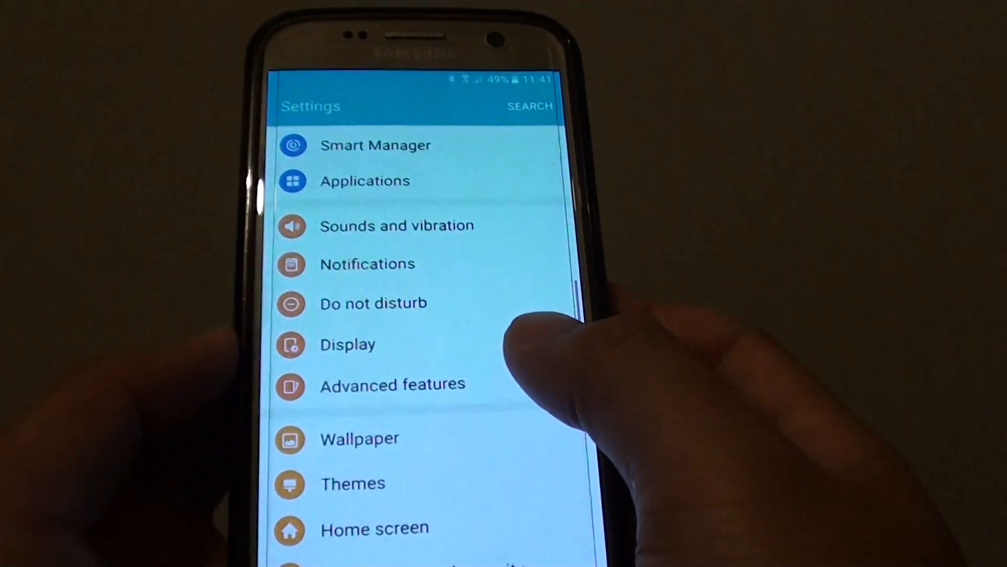
pyautogui.scroll(-3)
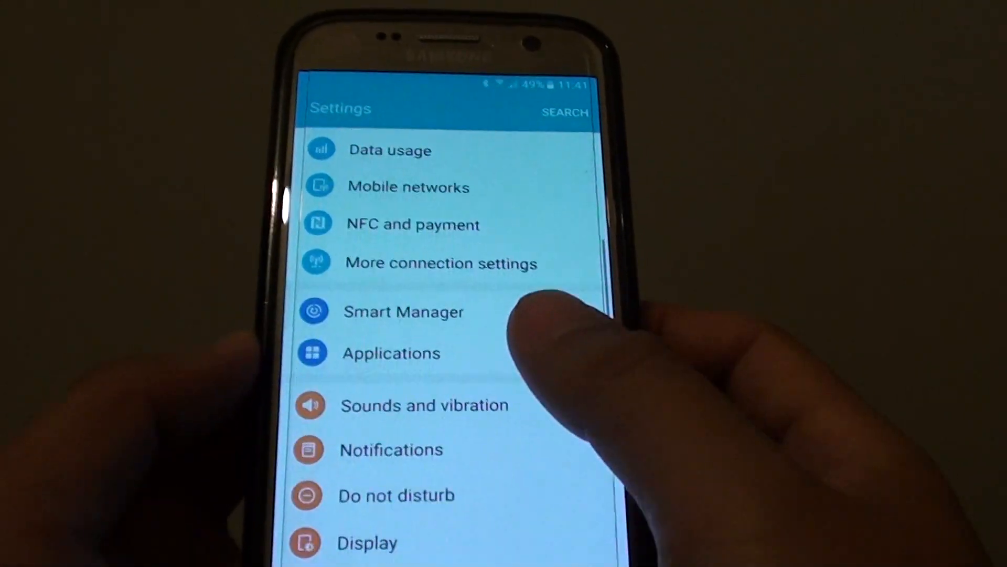
pyautogui.click(367, 542)
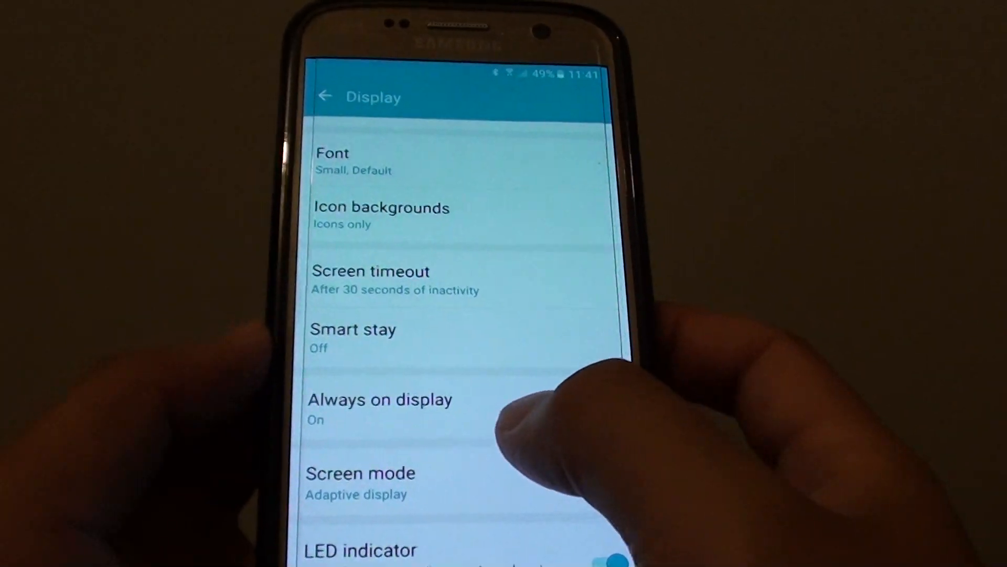
# Open Always on display and toggle its switch off and back on
pyautogui.click(379, 399)
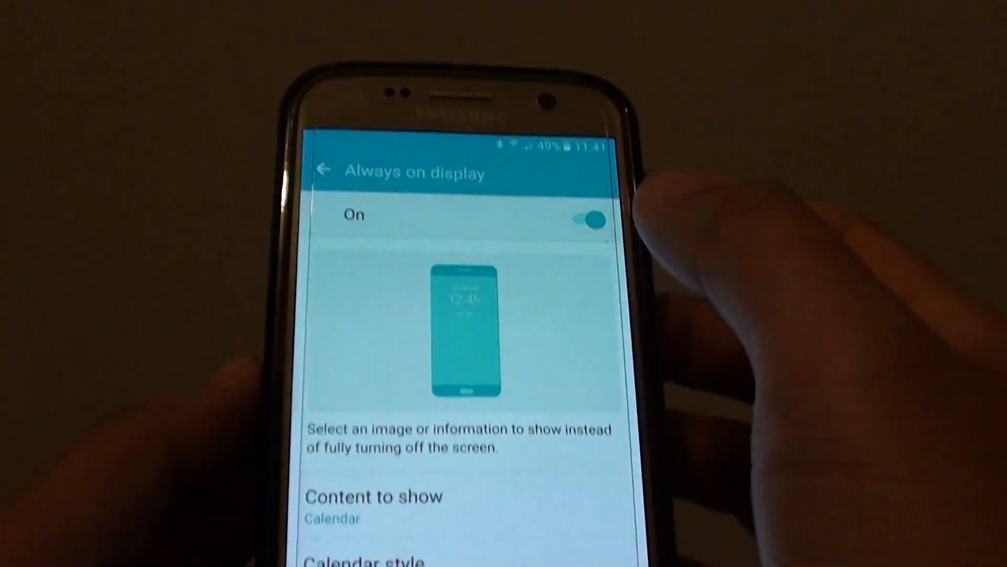
pyautogui.click(586, 219)
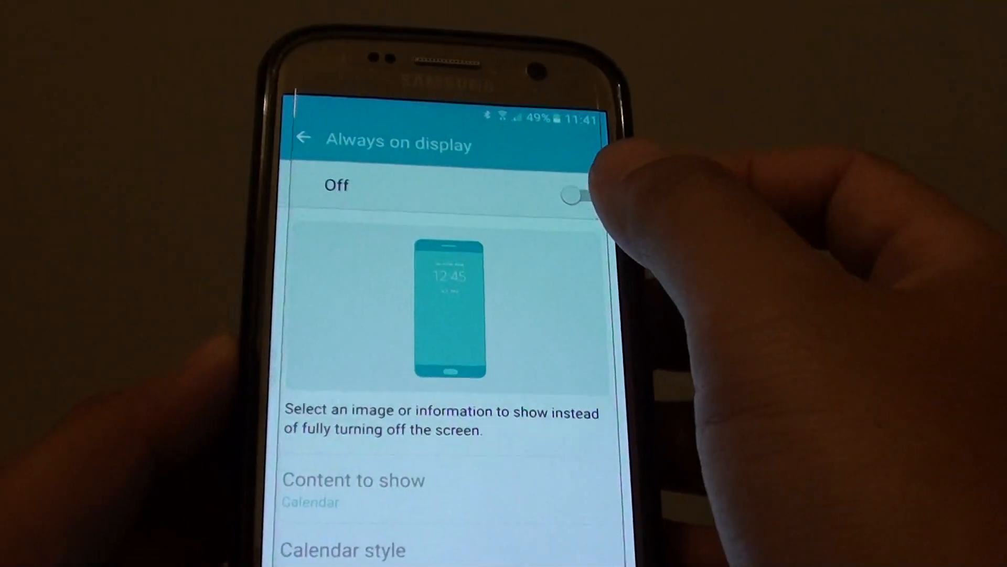
pyautogui.click(571, 192)
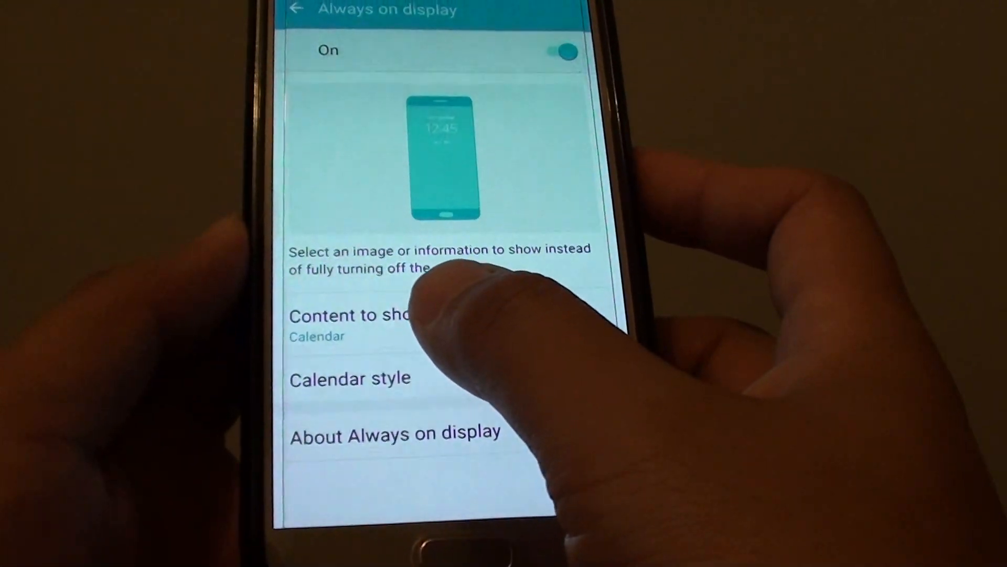
# Change Content to show from Calendar to Clock, then reopen the content choices
pyautogui.click(350, 315)
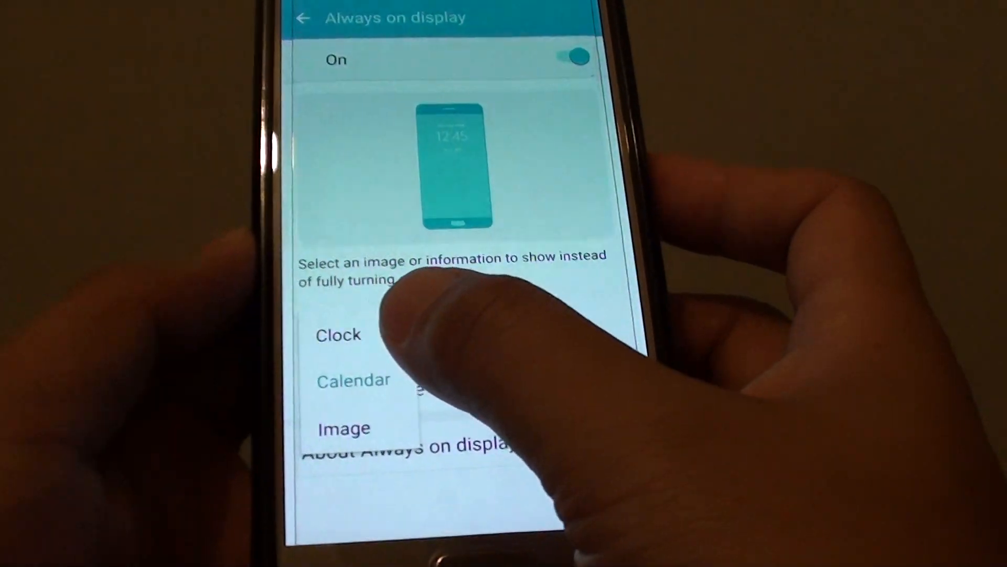
pyautogui.click(339, 334)
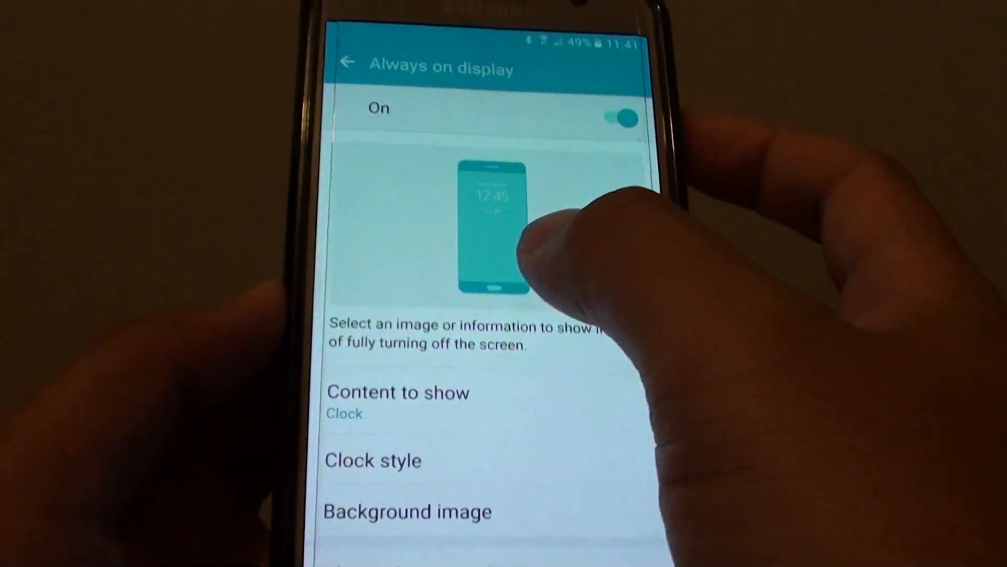
pyautogui.click(398, 393)
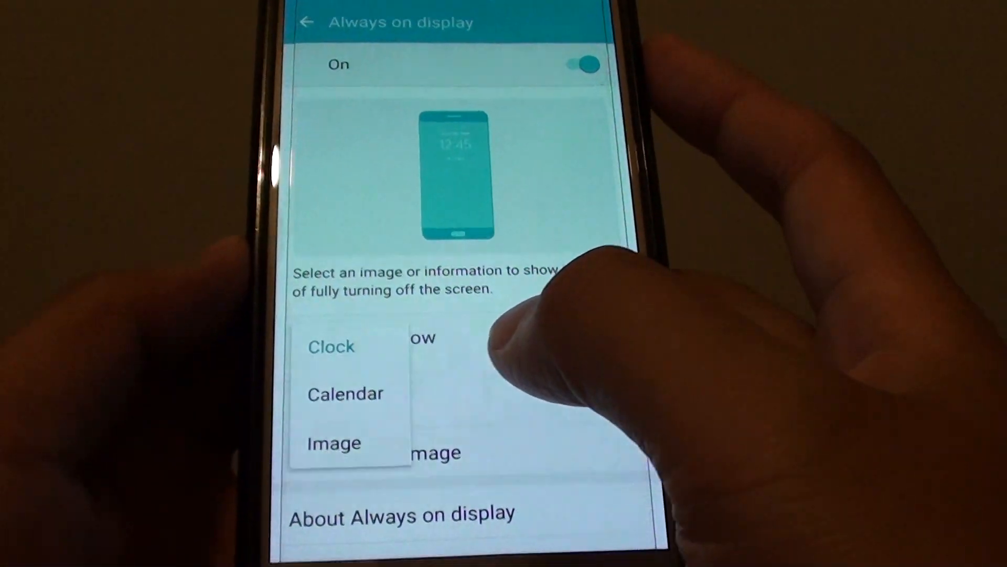